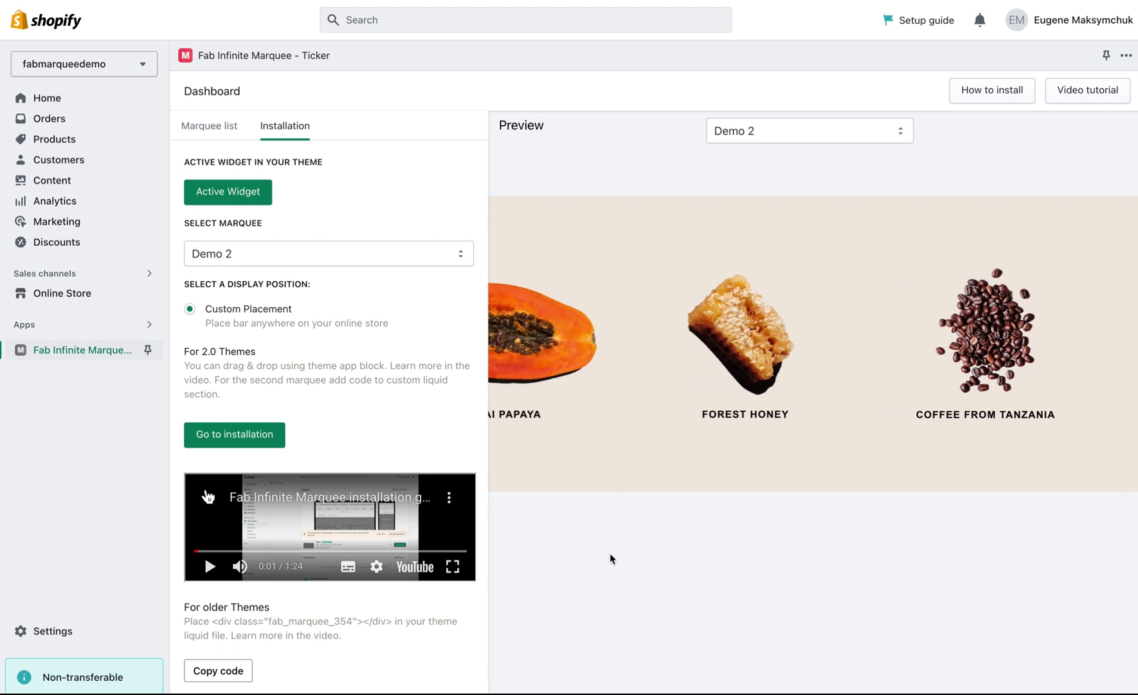
Copy the Demo 2 marquee embed code from the 'For older Themes' section
scroll(down, 3)
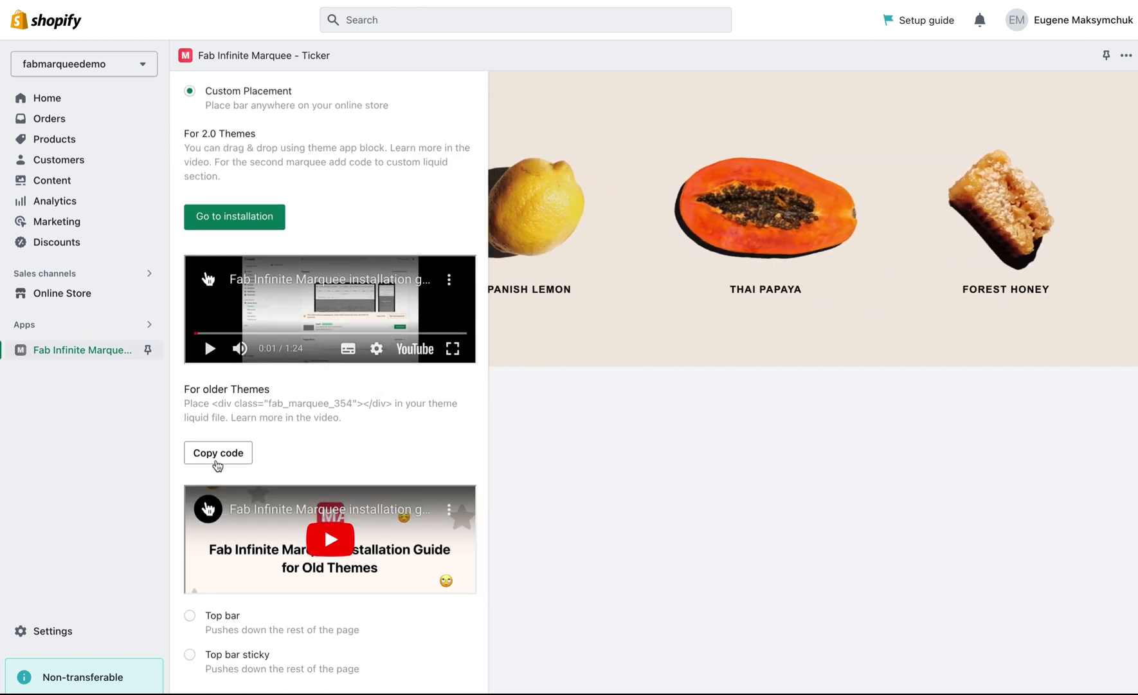
click(217, 457)
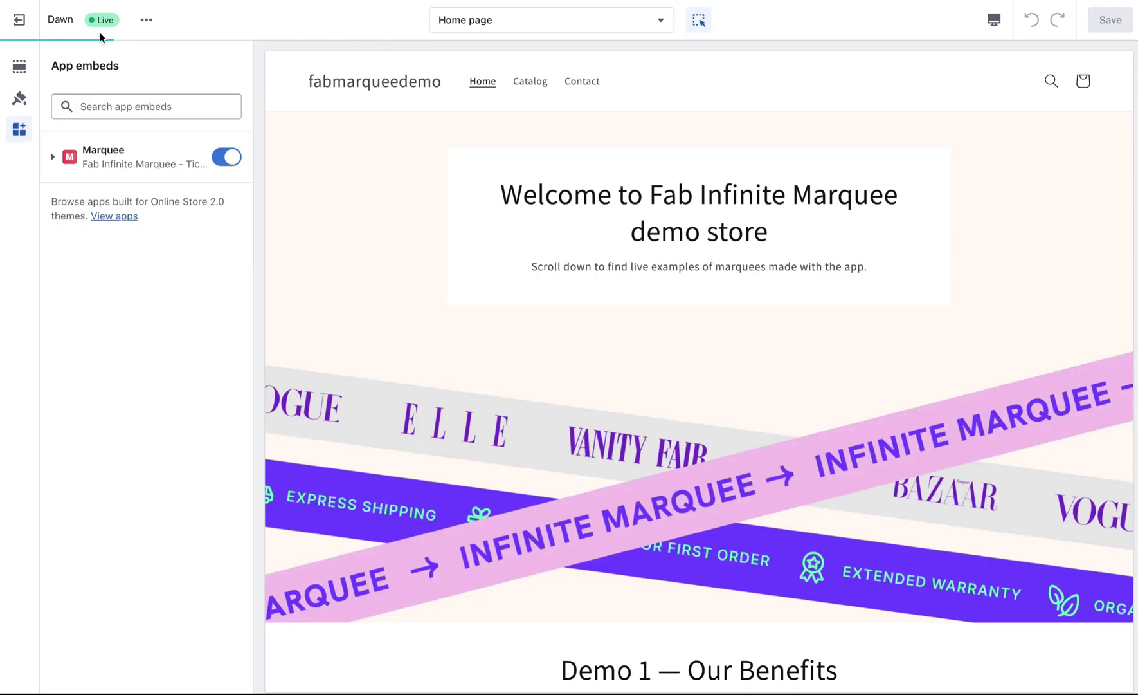
Leave the theme editor and return to the Online Store Themes page showing Dawn
click(19, 19)
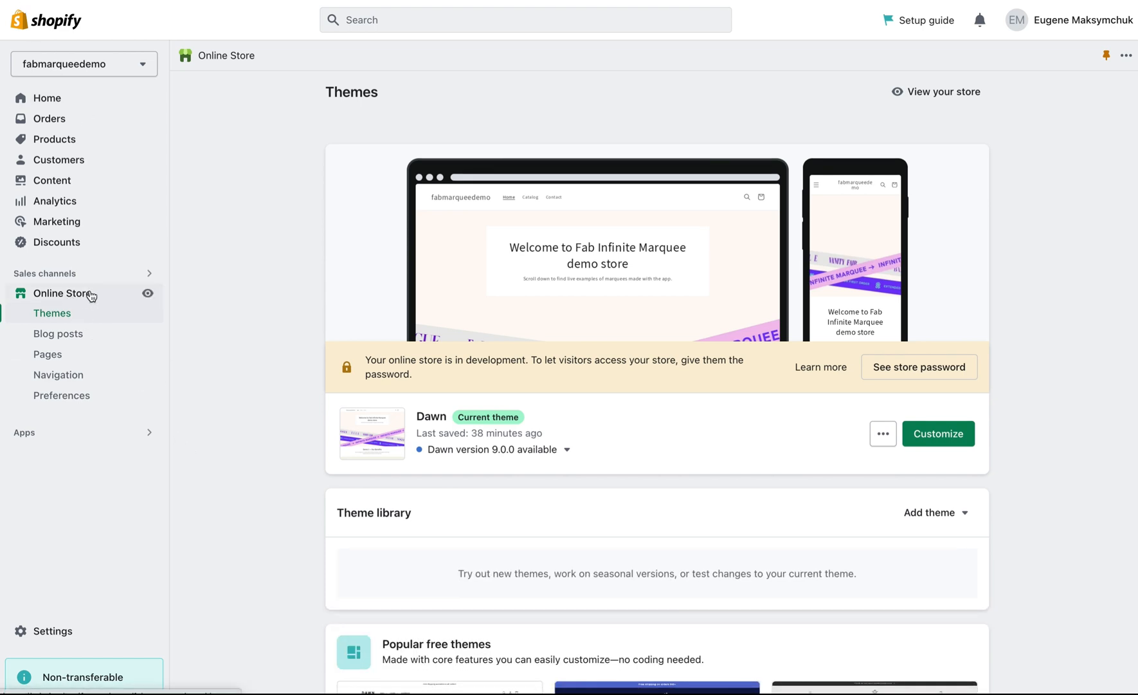
mouse_move(93, 323)
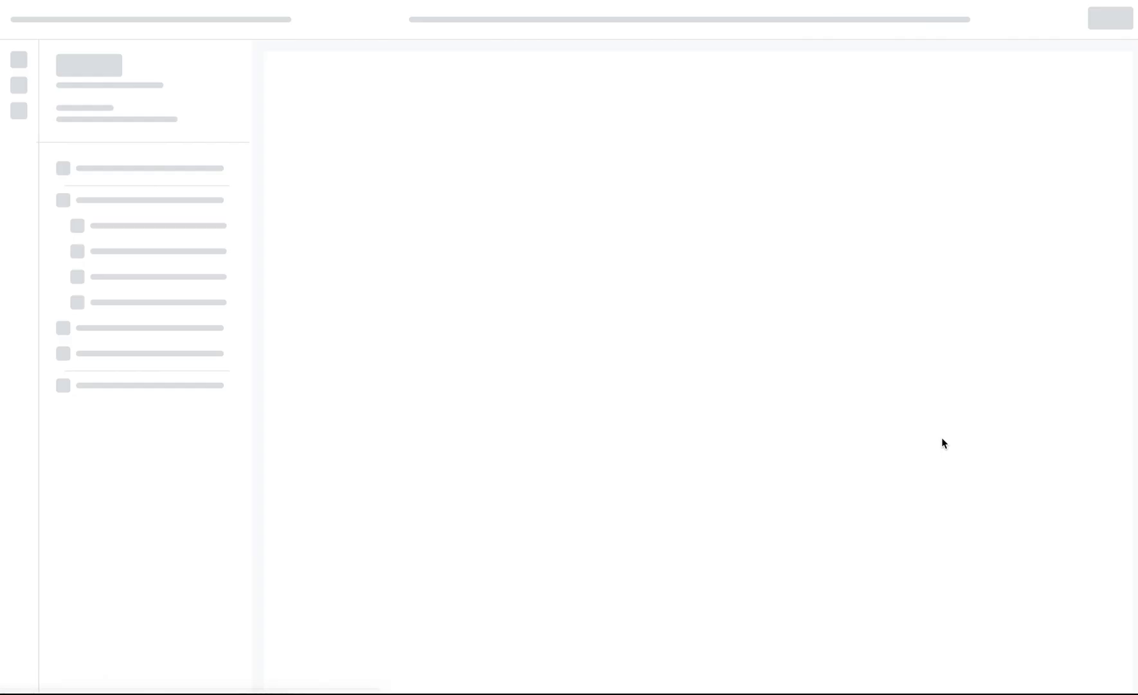
Choose Edit code from the Dawn theme's actions menu
click(145, 19)
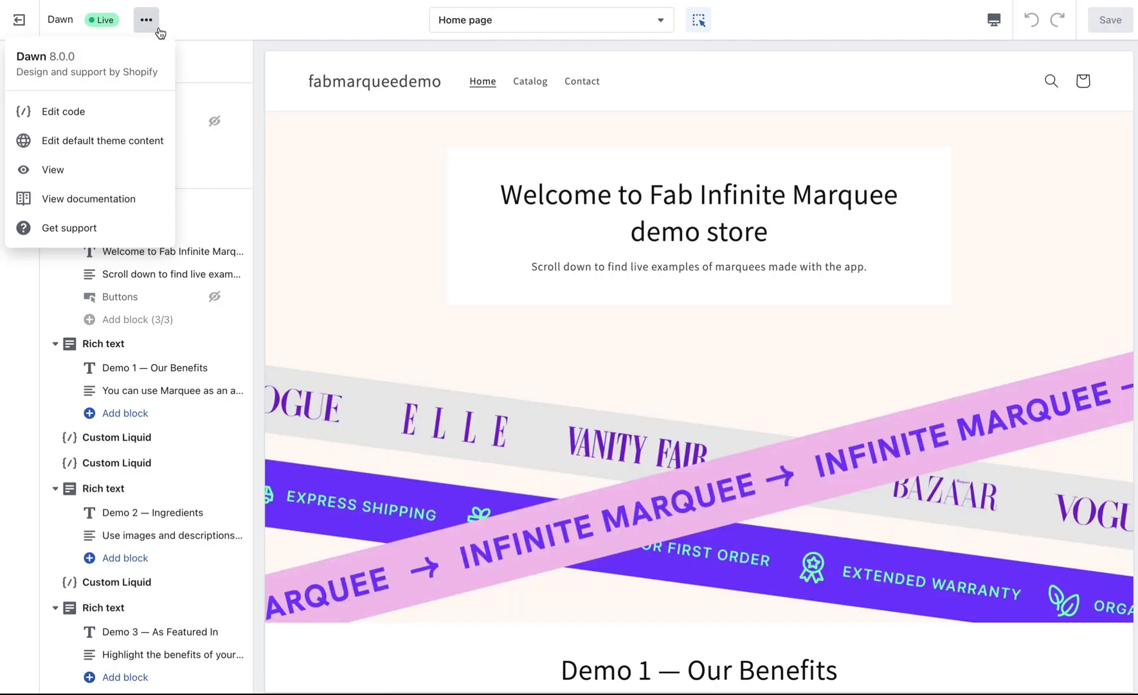
mouse_move(153, 27)
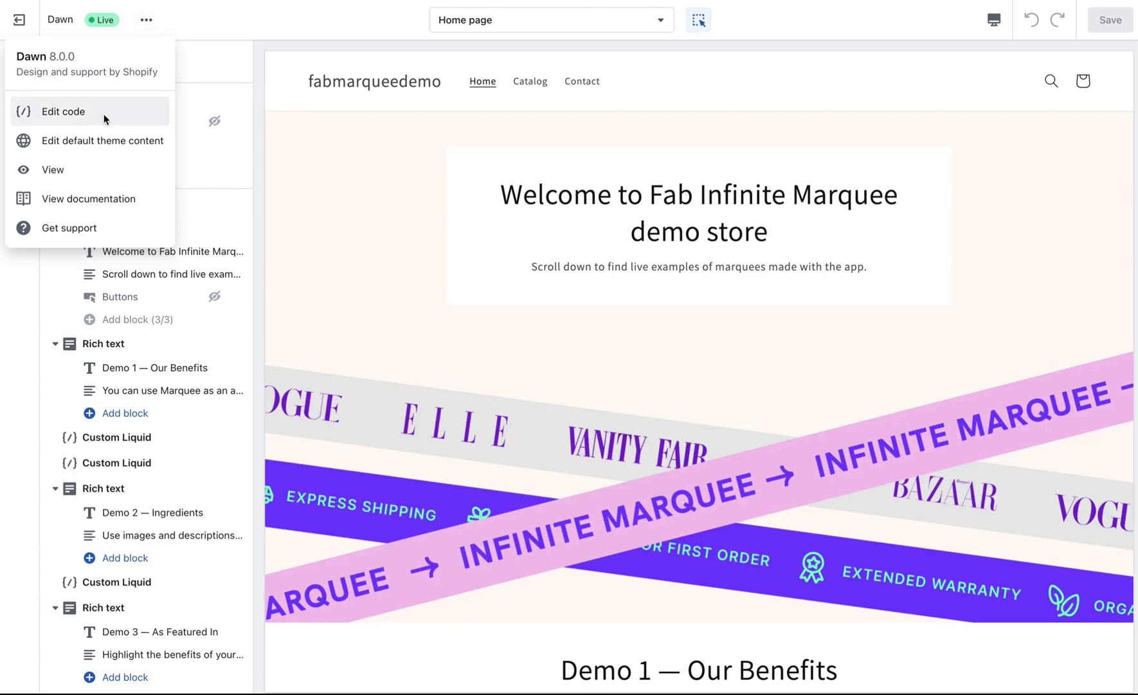
click(64, 111)
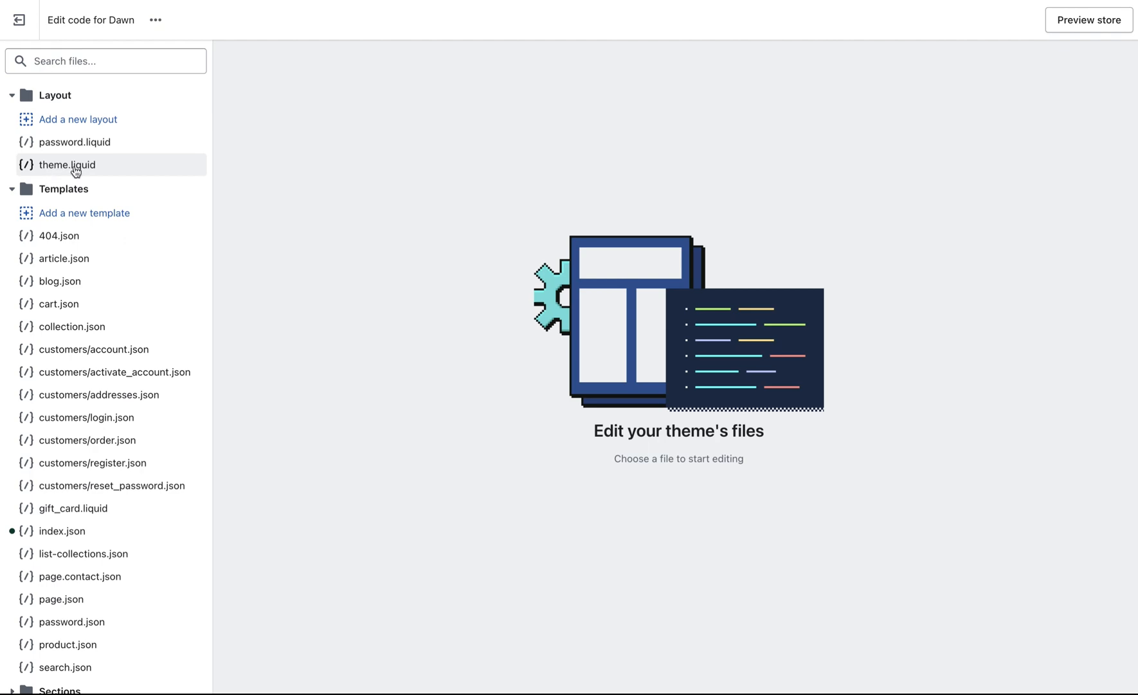
Place the cursor in theme.liquid on the empty line after {{ content_for_header }}
click(67, 164)
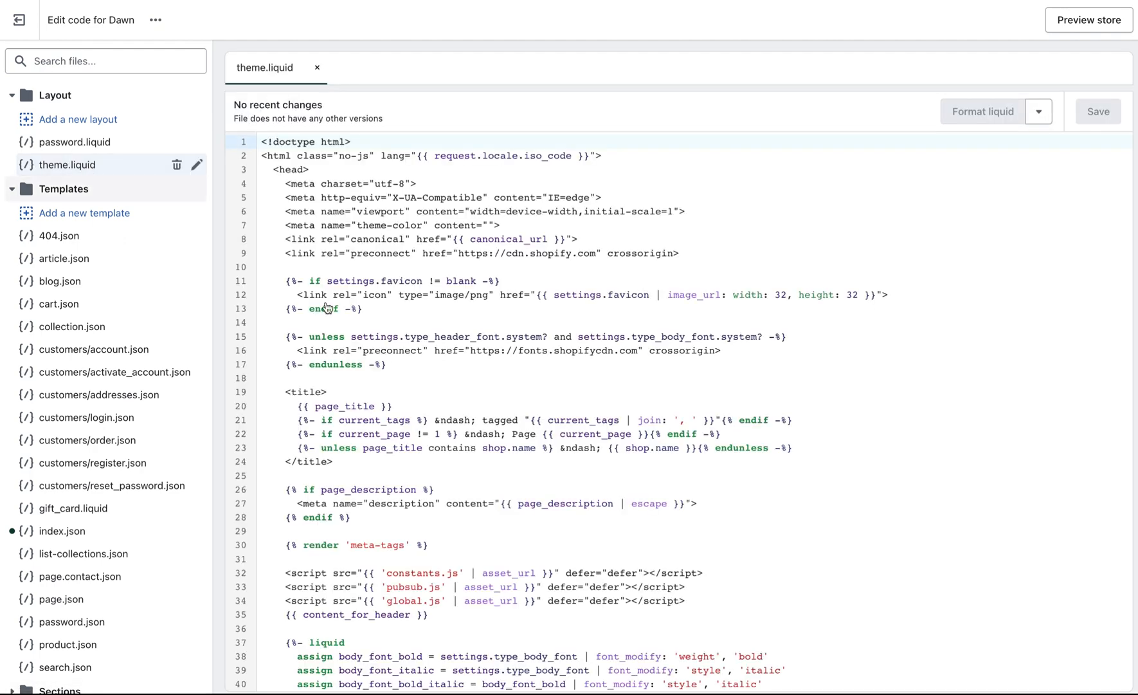
scroll(down, 3)
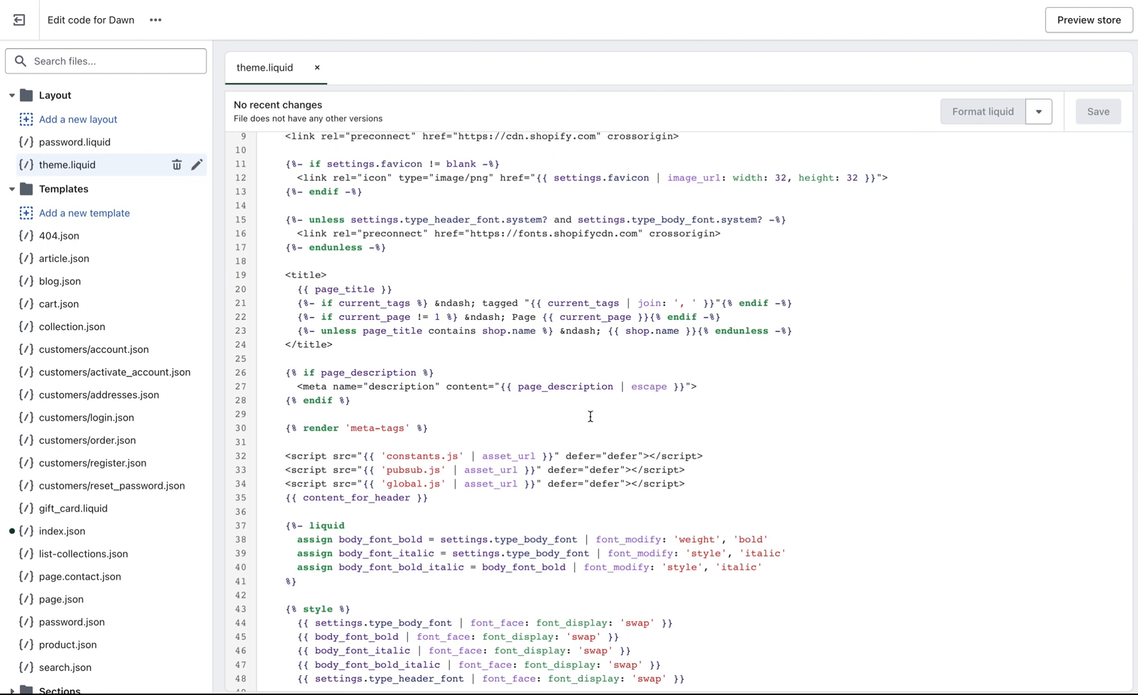
scroll(down, 3)
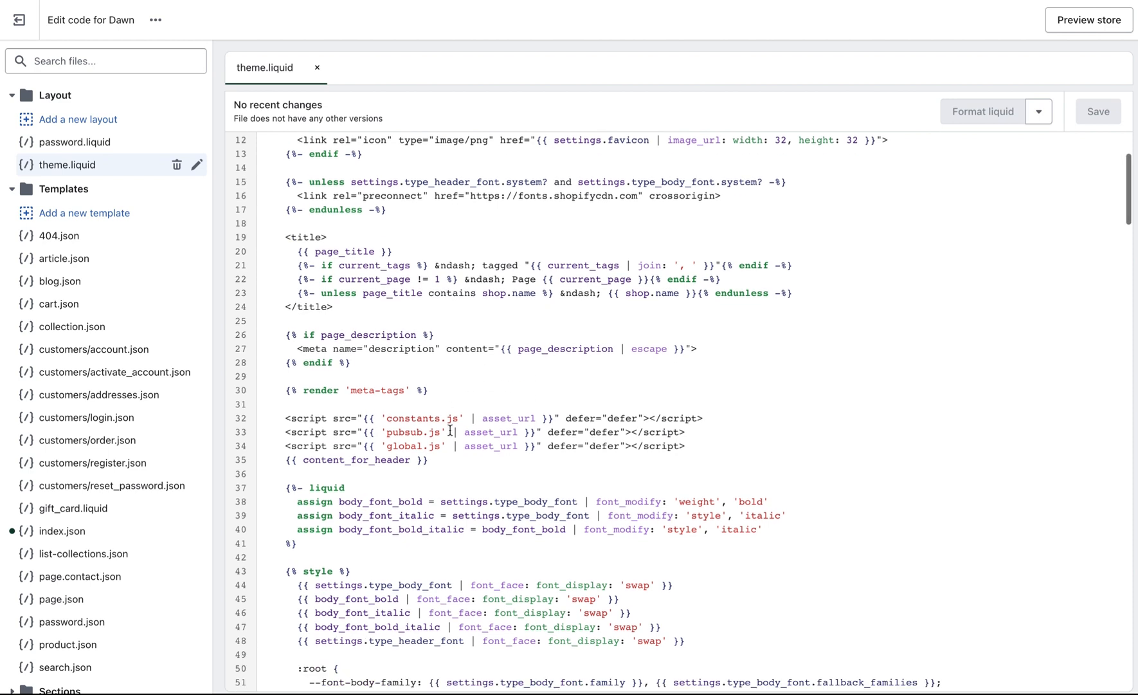
click(444, 469)
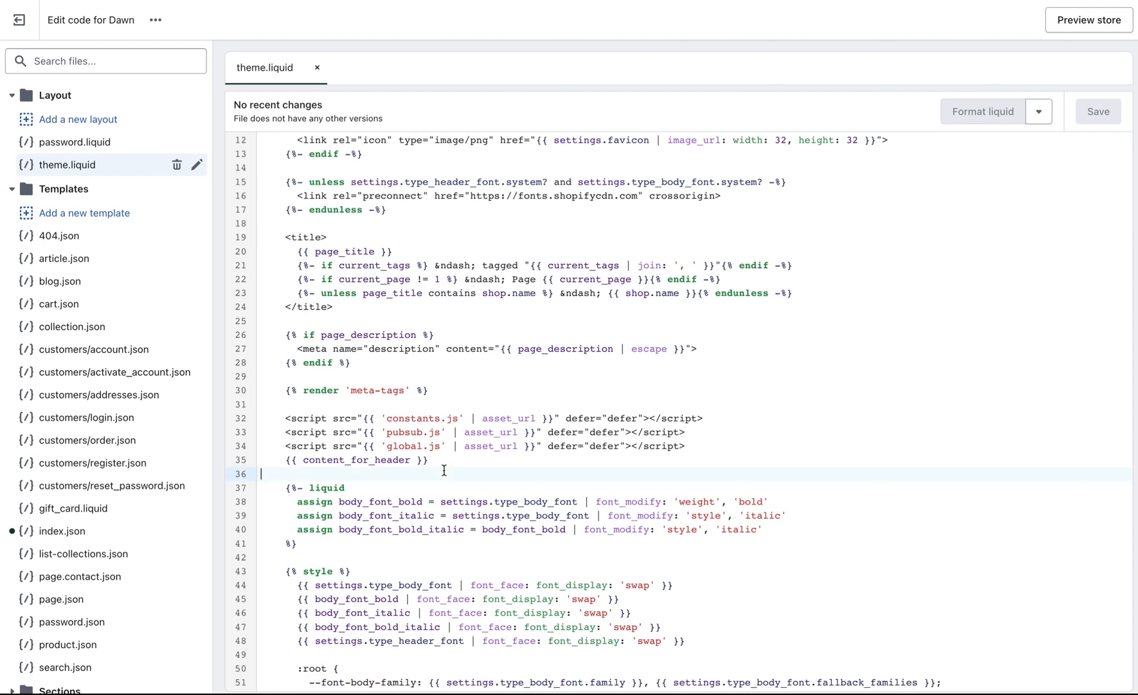